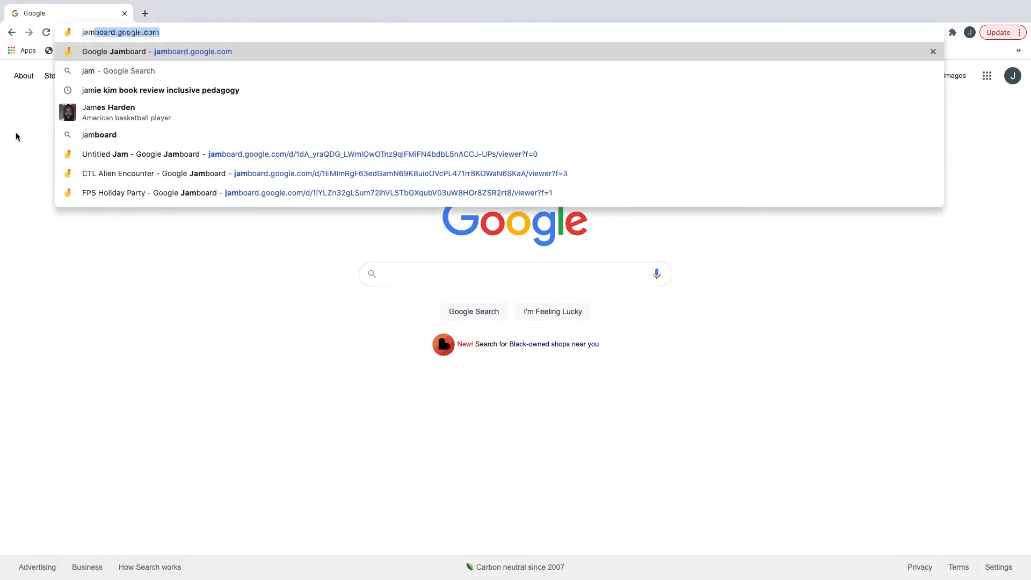
- Go to jamboard.google.com in Chrome to reach the Jamboard home page
key("Enter")
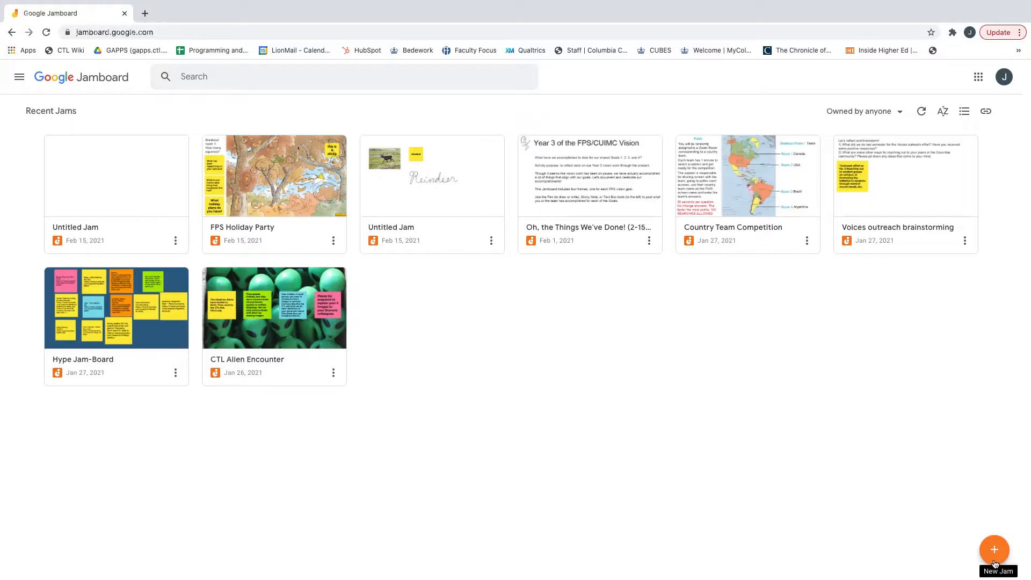
- Create a new blank jam and rename it 'Demo Jam'
left_click(992, 549)
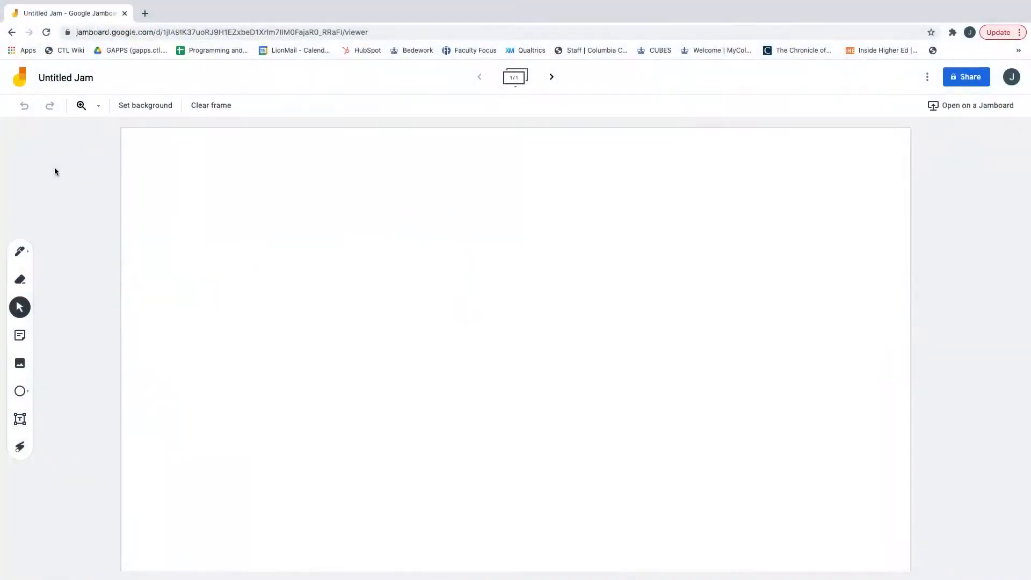
mouse_move(72, 152)
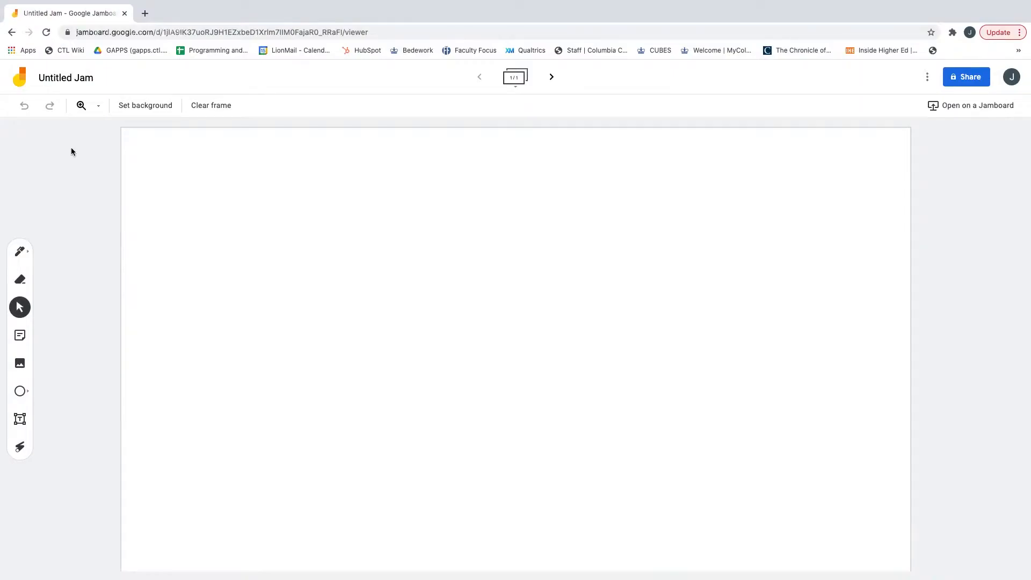
mouse_move(66, 77)
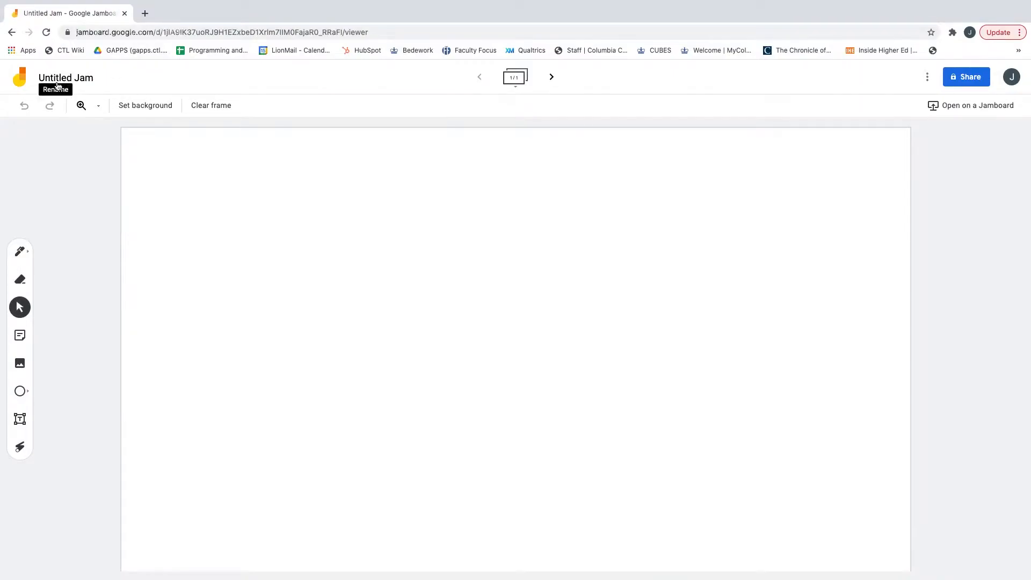
left_click(65, 77)
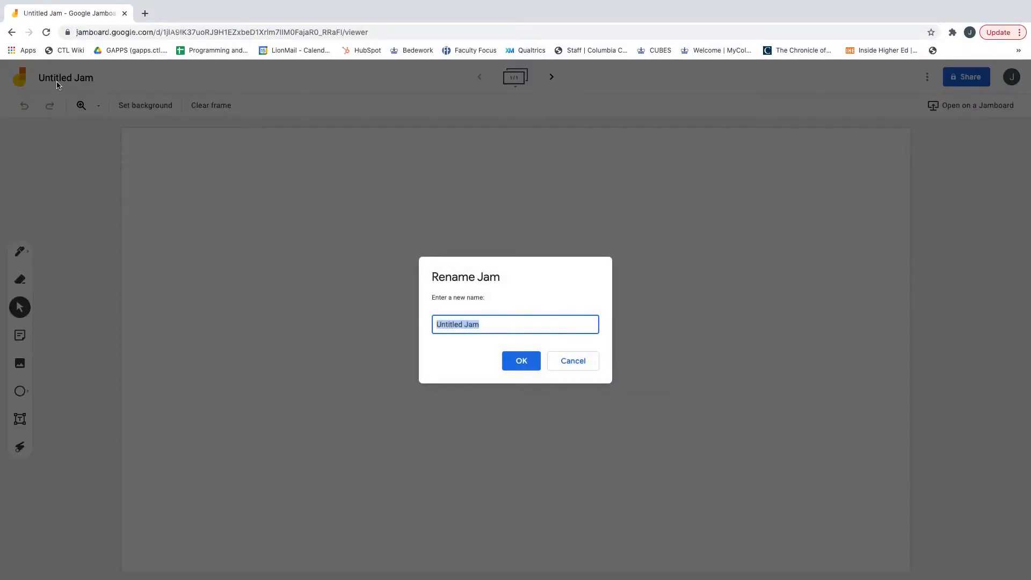
type("Demo J")
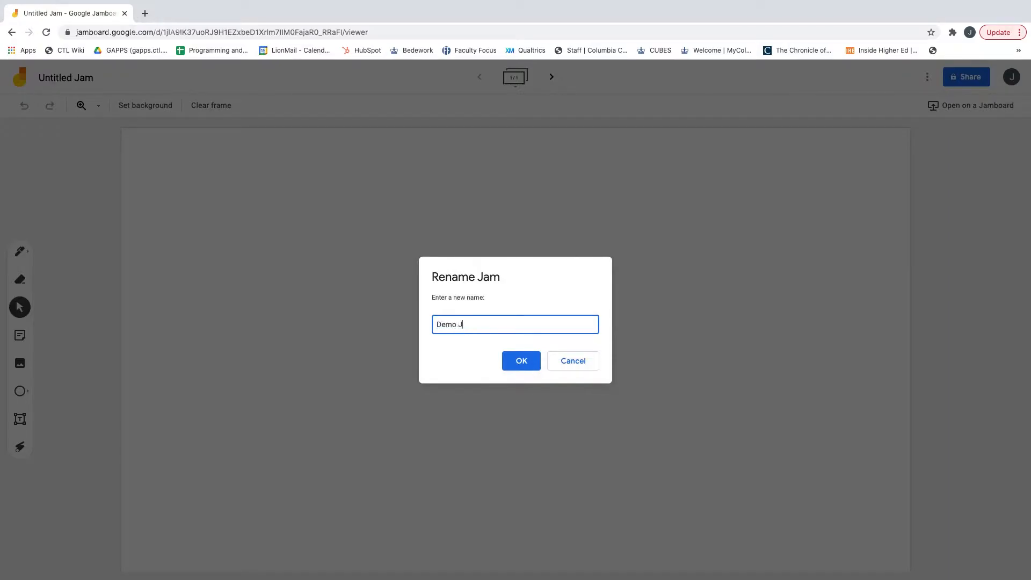
left_click(520, 361)
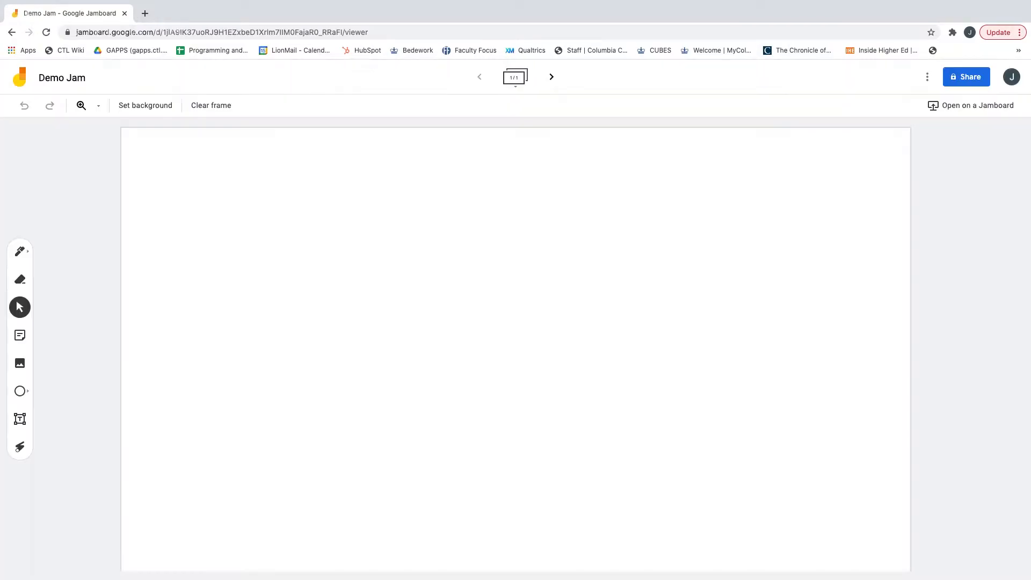
mouse_move(403, 141)
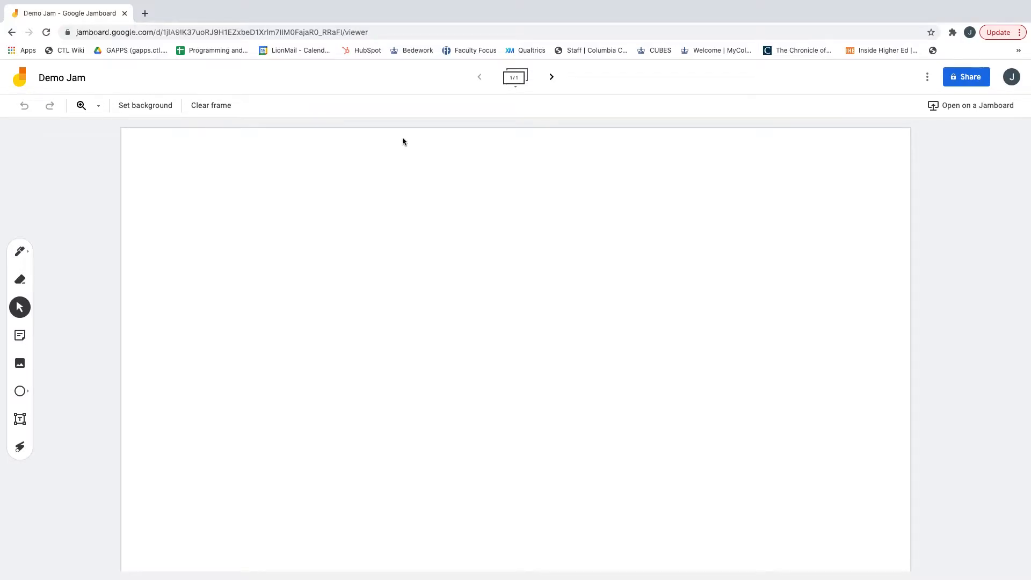
mouse_move(603, 256)
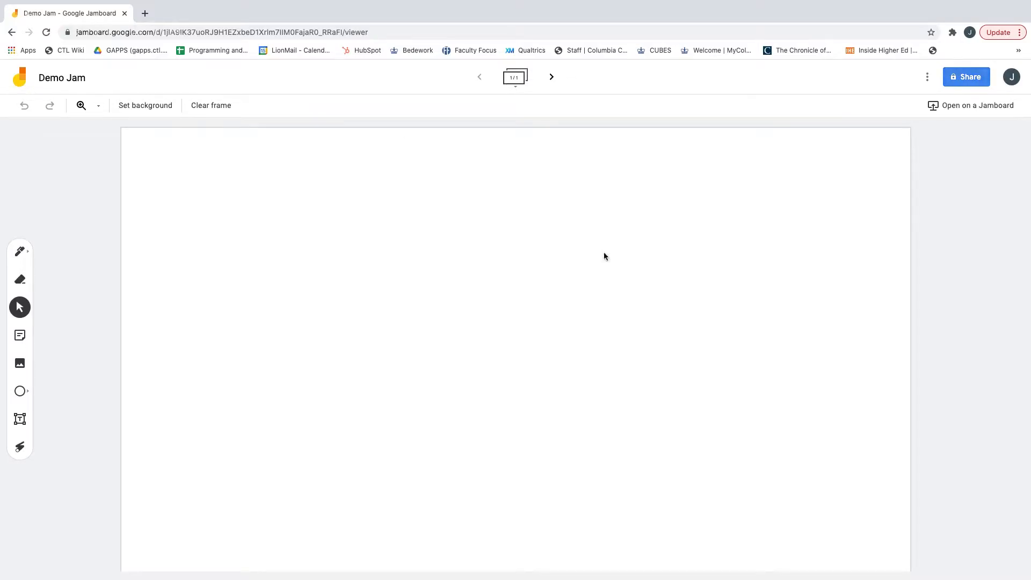
mouse_move(871, 225)
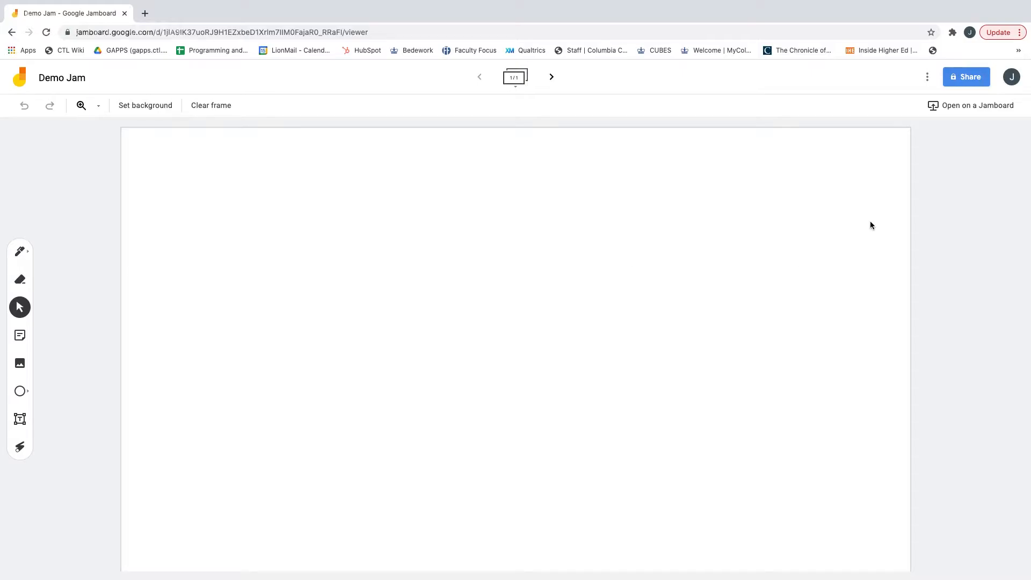
mouse_move(924, 110)
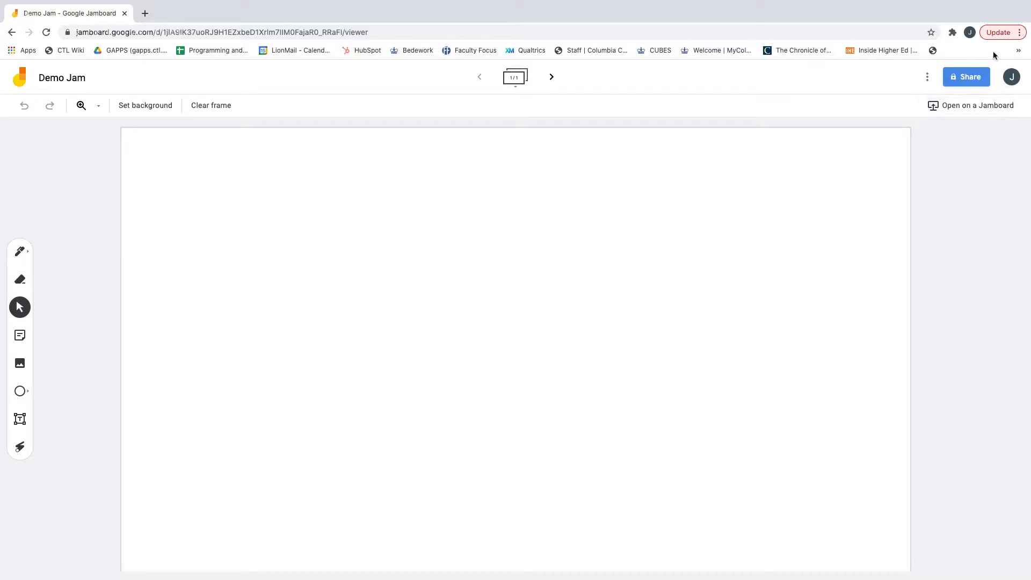
mouse_move(966, 77)
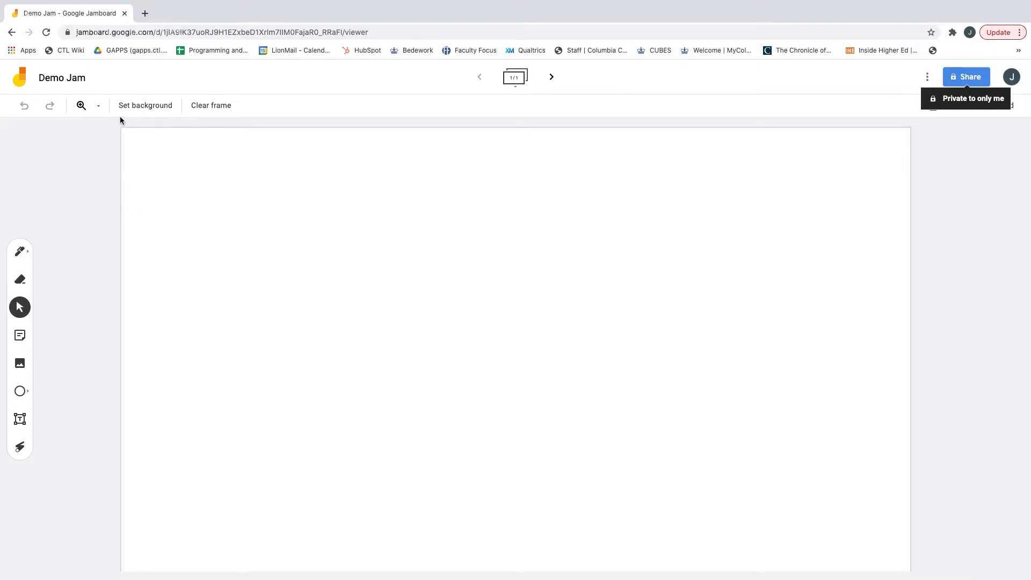
mouse_move(146, 106)
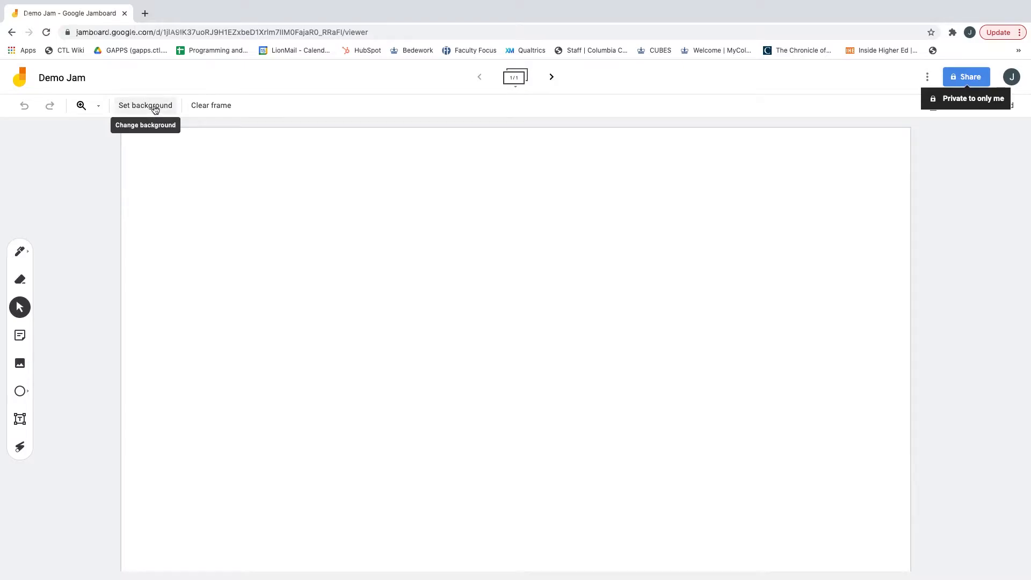
- Give the frame a blue grid background, then choose Image for the background
left_click(144, 105)
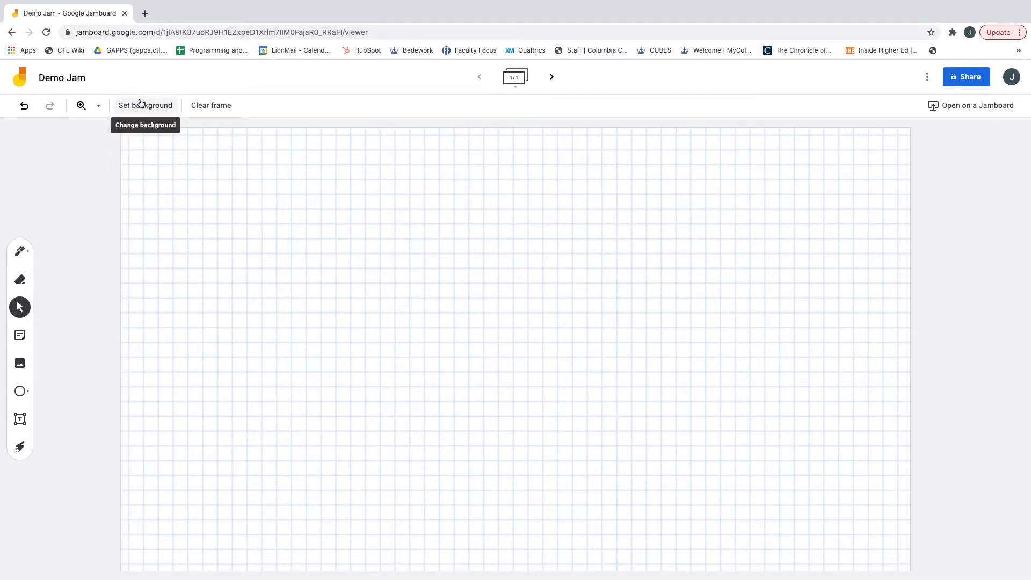
left_click(144, 106)
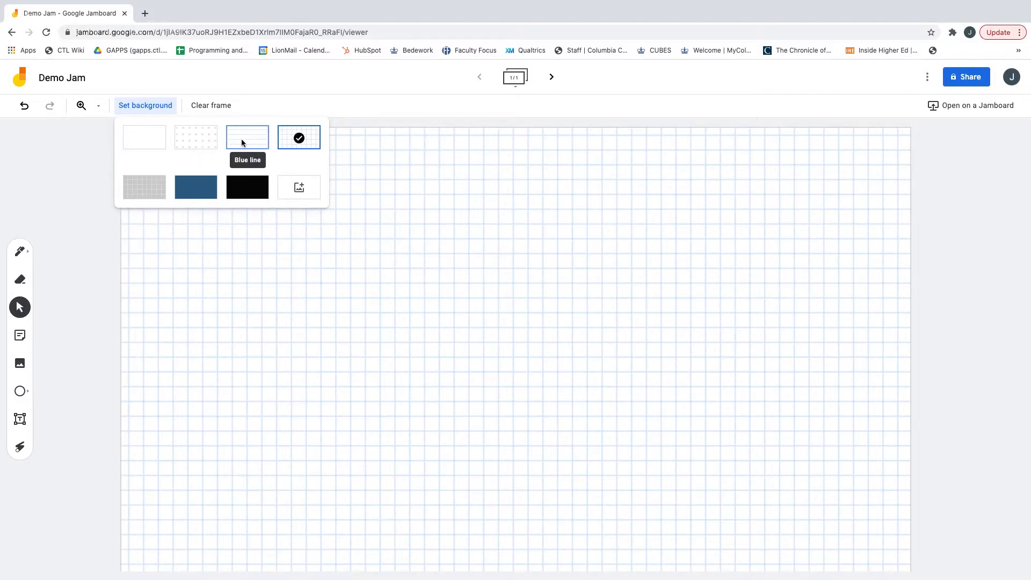
mouse_move(246, 187)
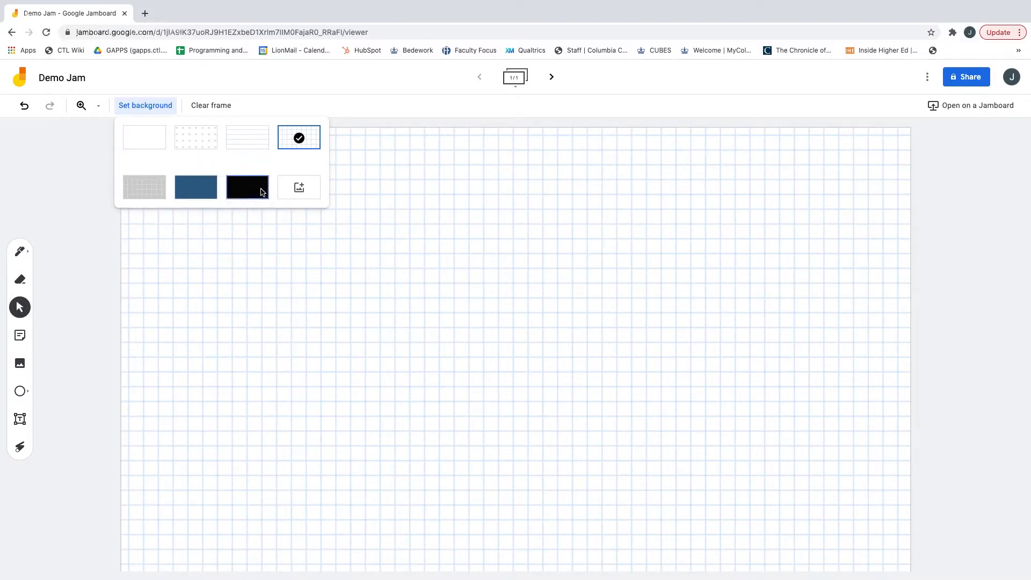
mouse_move(196, 187)
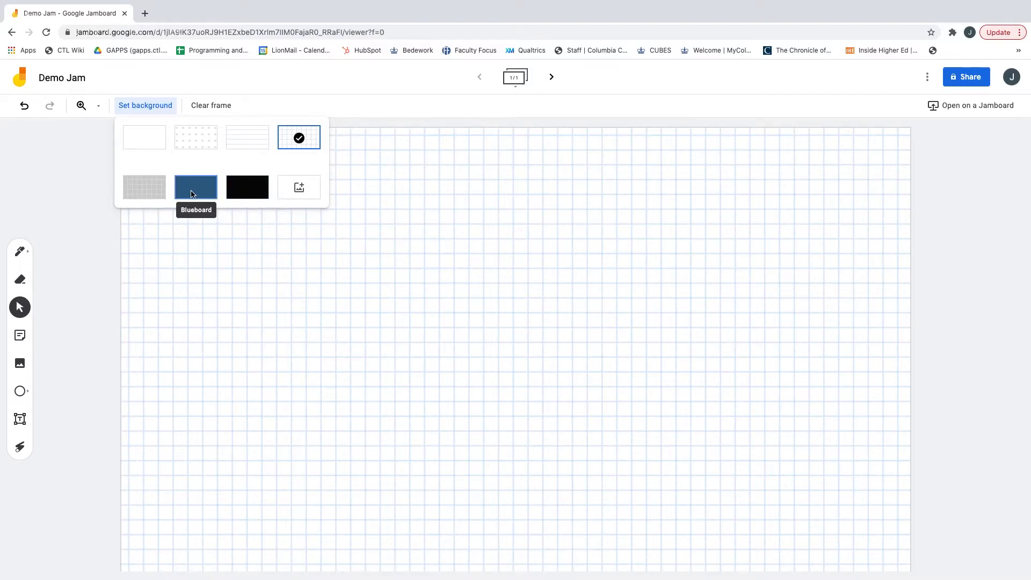
mouse_move(299, 187)
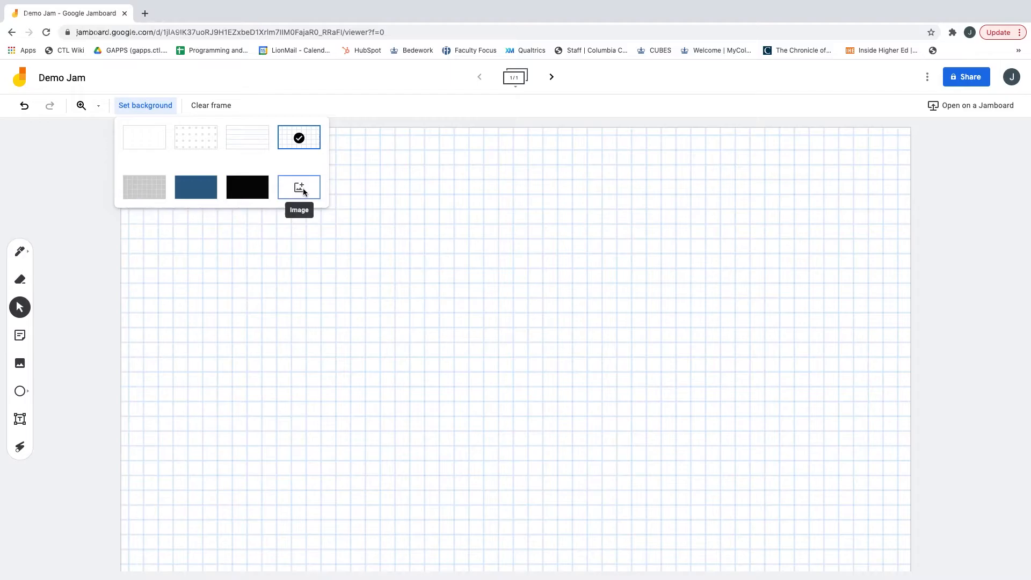
left_click(299, 187)
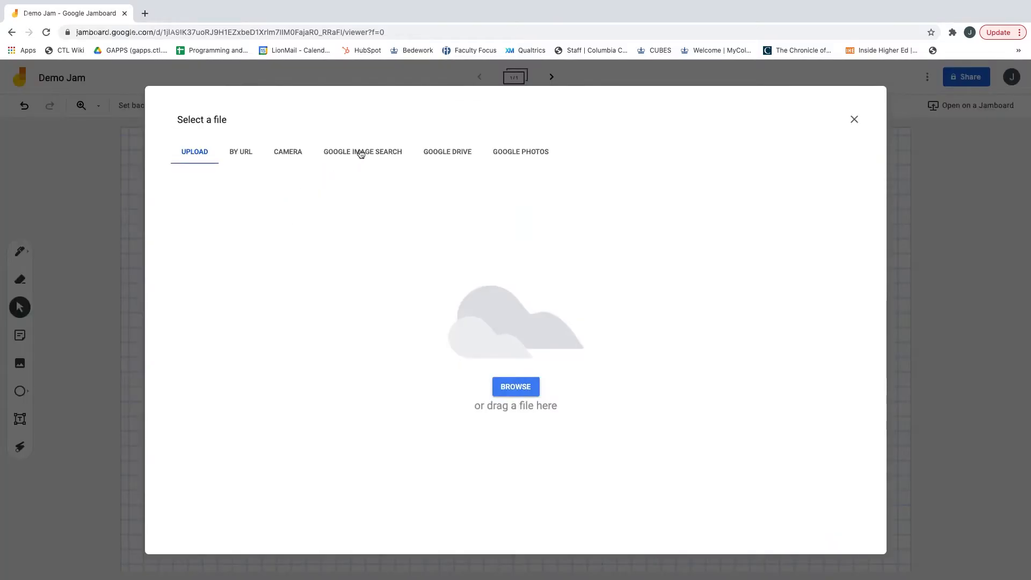
- Search Google Images for 'world map continents' and set the light blue map as background
left_click(362, 151)
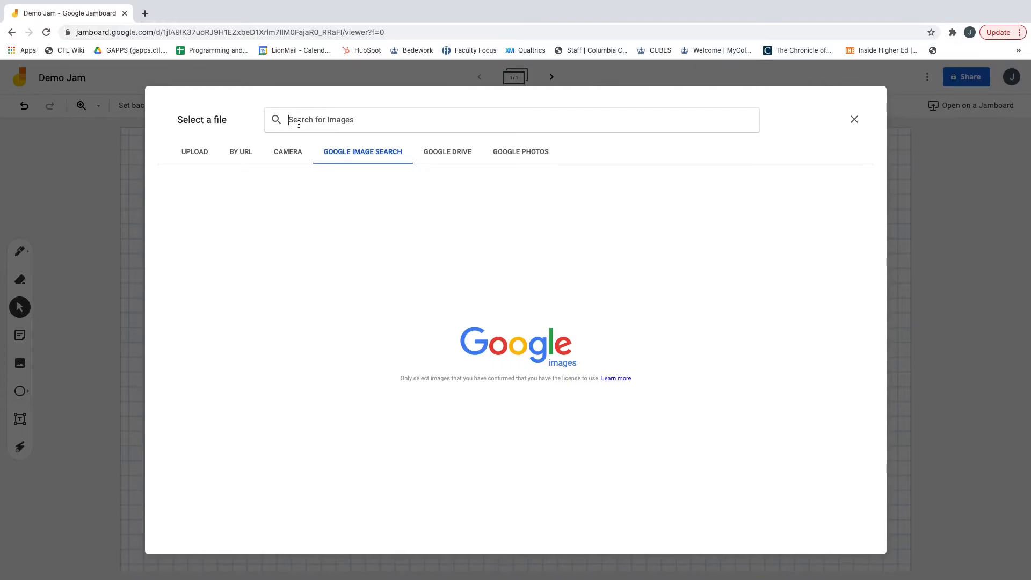
type("world map continents")
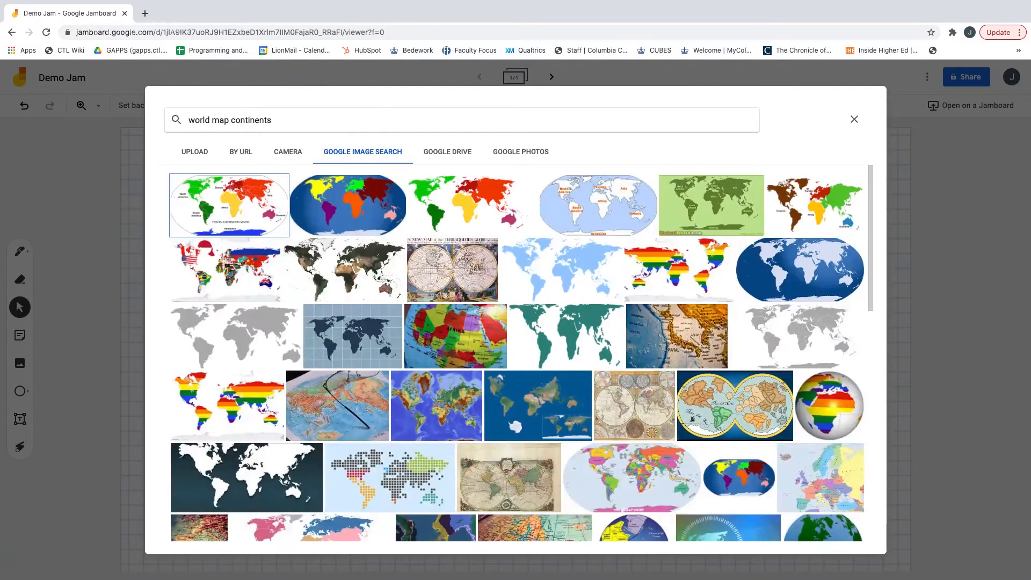
left_click(560, 269)
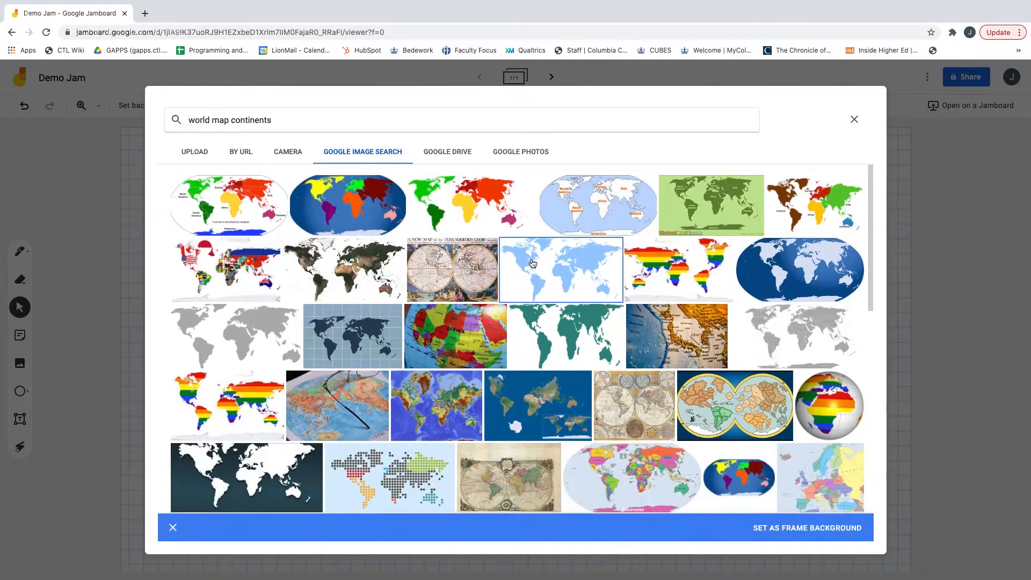
mouse_move(800, 536)
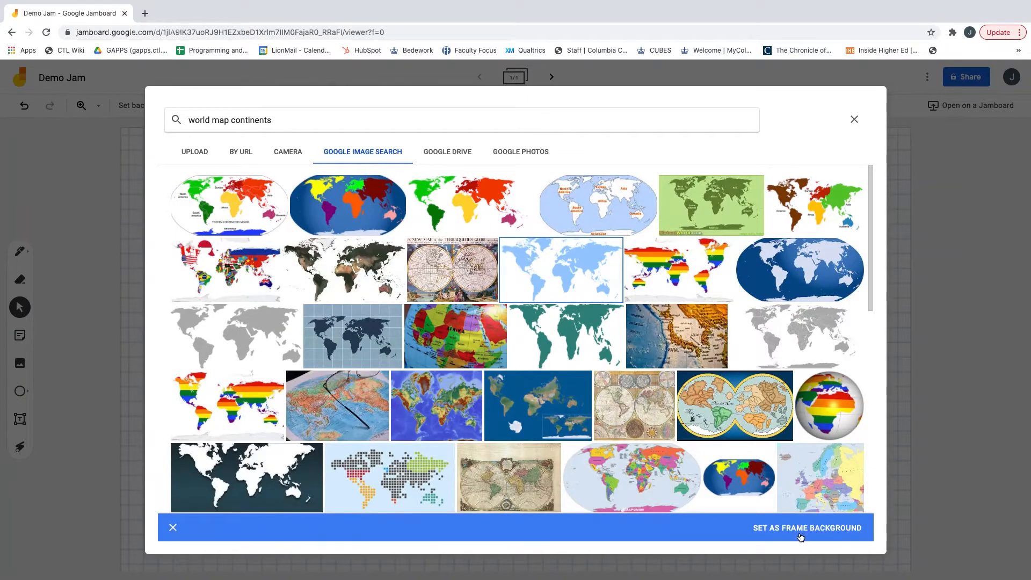
left_click(807, 527)
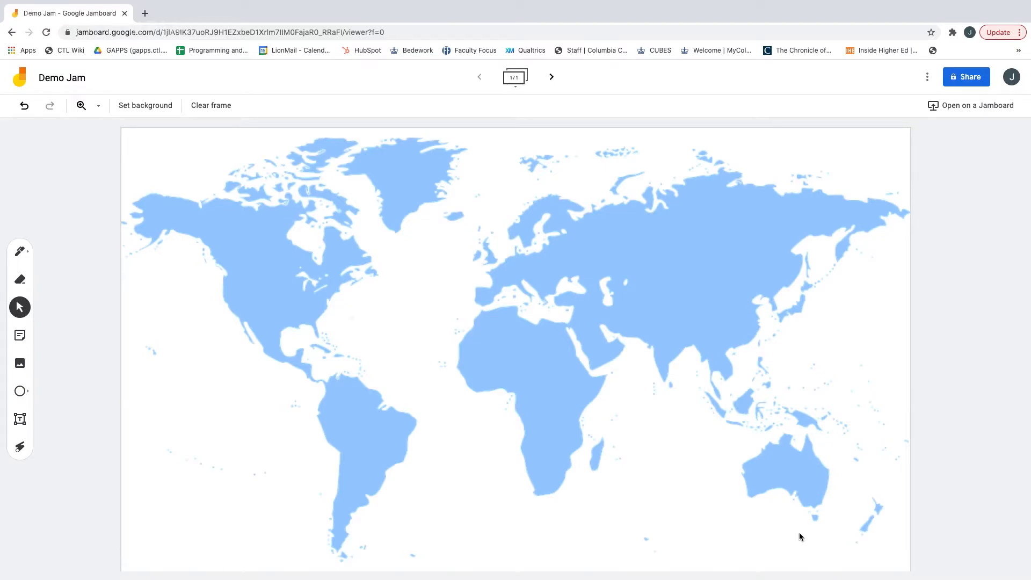
mouse_move(9, 365)
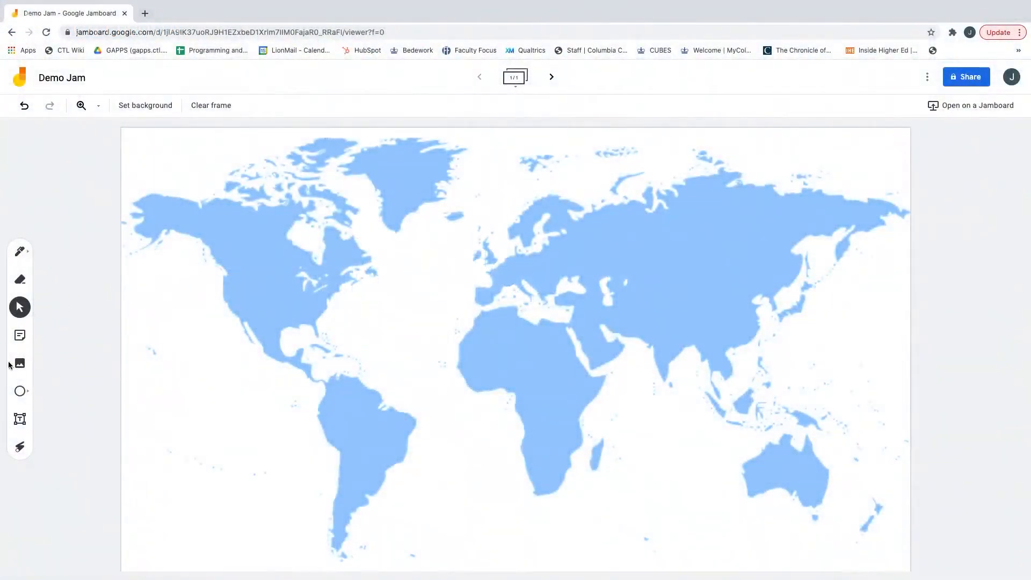
mouse_move(60, 321)
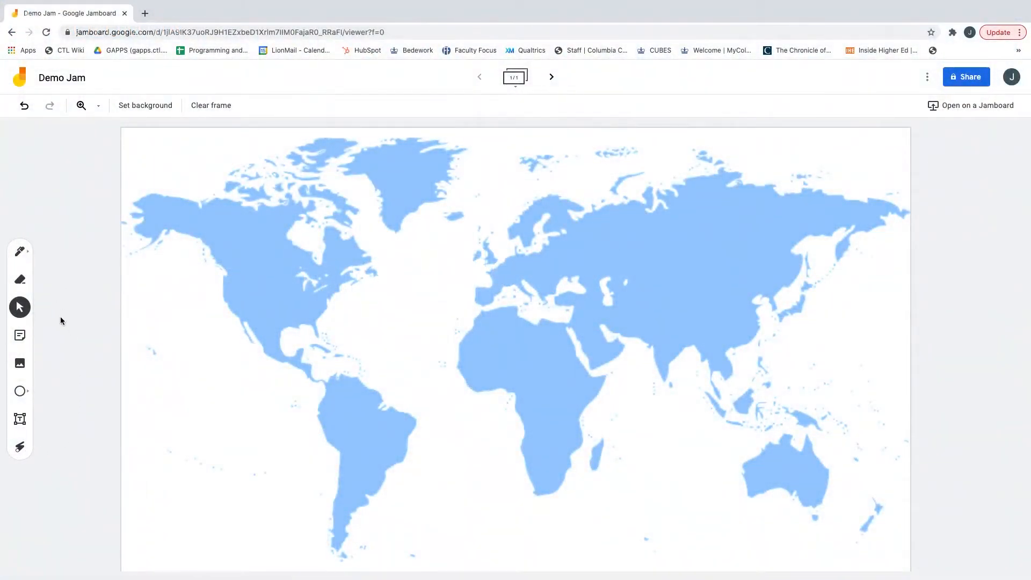
mouse_move(20, 251)
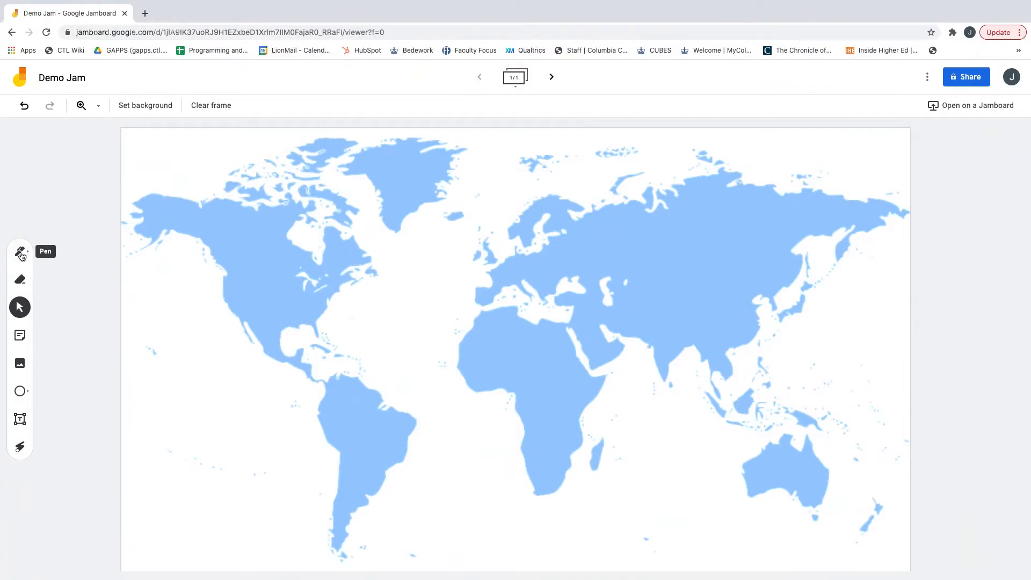
mouse_move(20, 335)
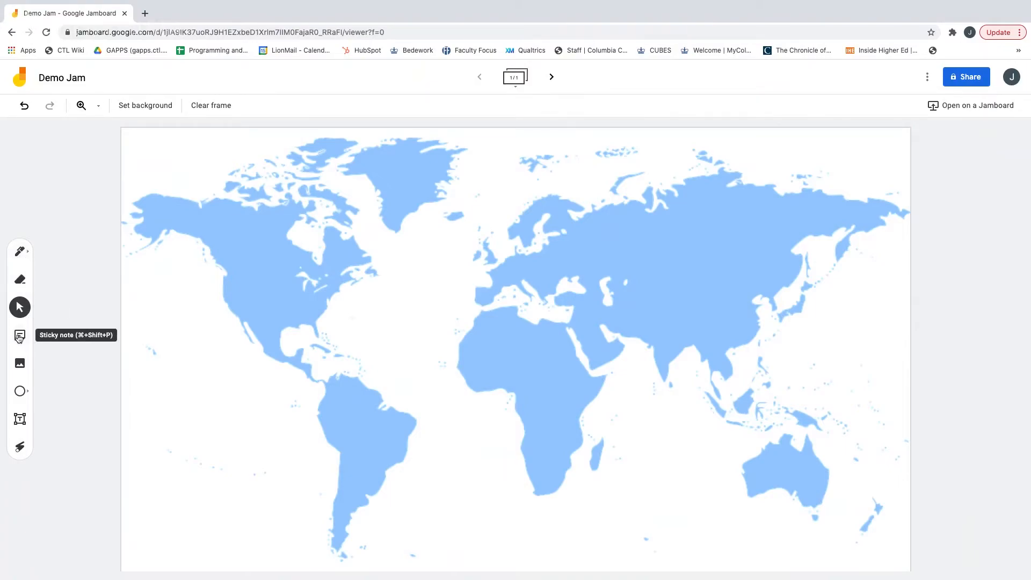
mouse_move(19, 363)
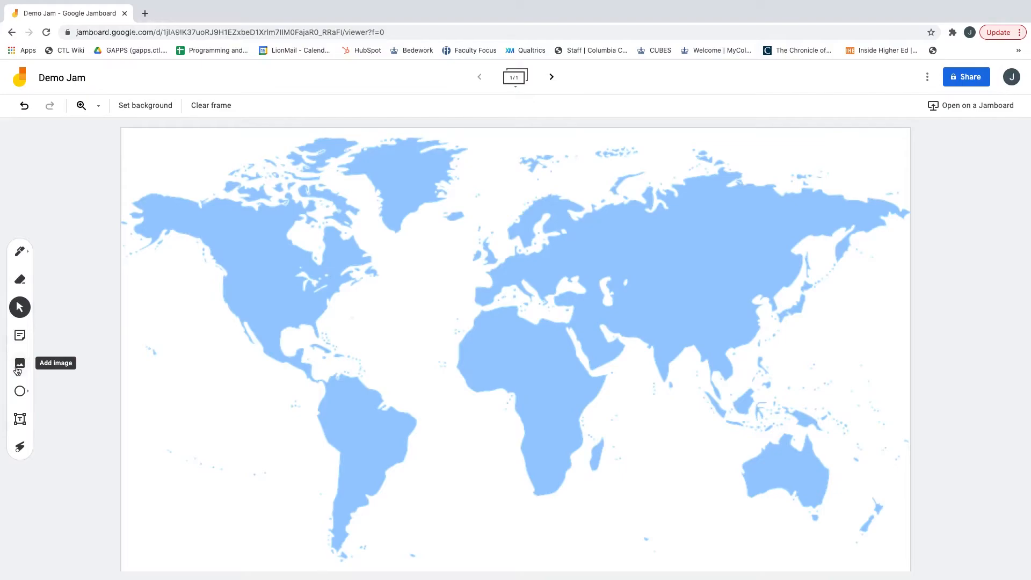
mouse_move(19, 392)
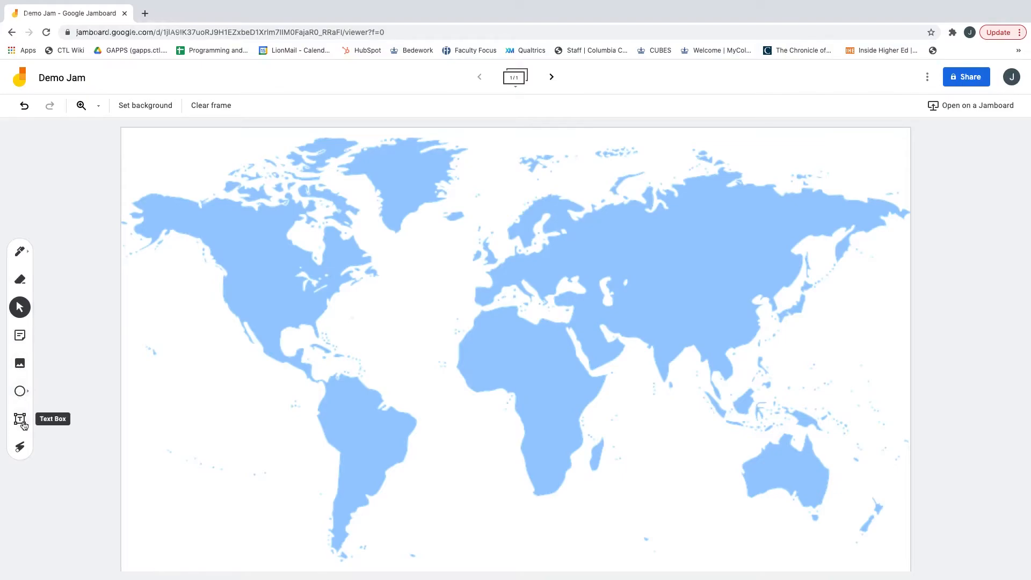
mouse_move(52, 268)
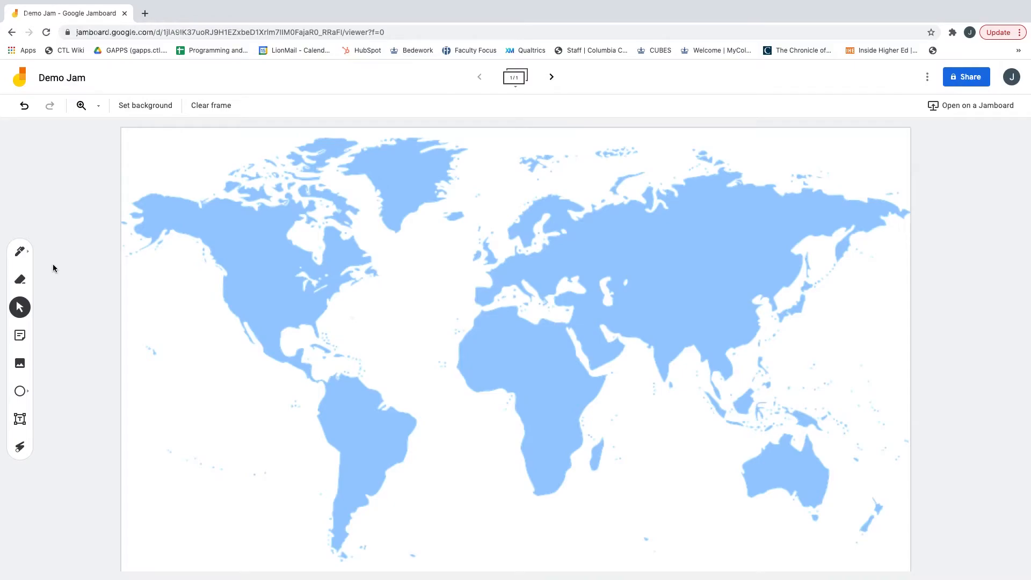
mouse_move(20, 251)
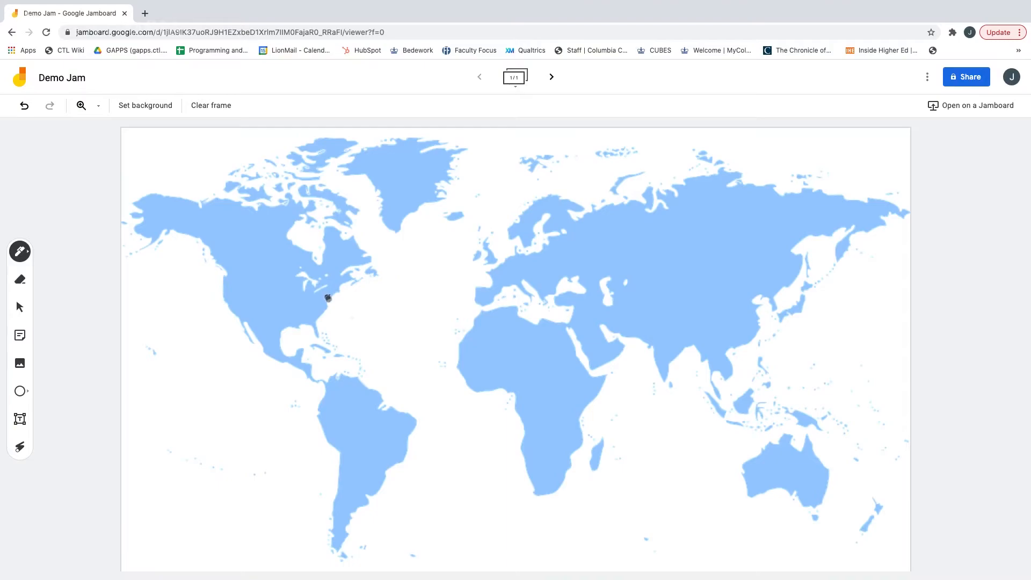
mouse_move(19, 335)
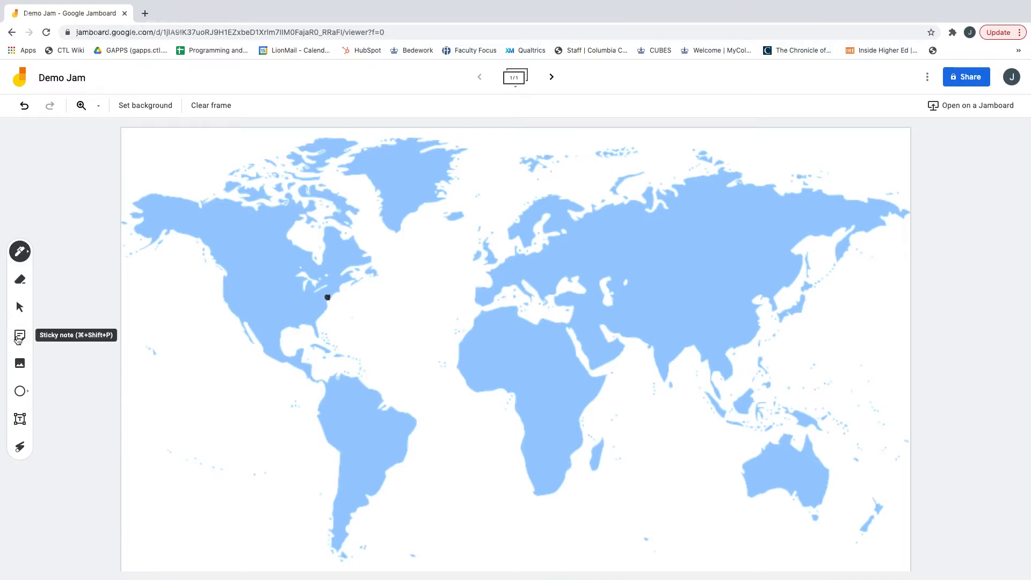
- Add a 'New York, NY' sticky note and drag it beside the New York dot
left_click(19, 335)
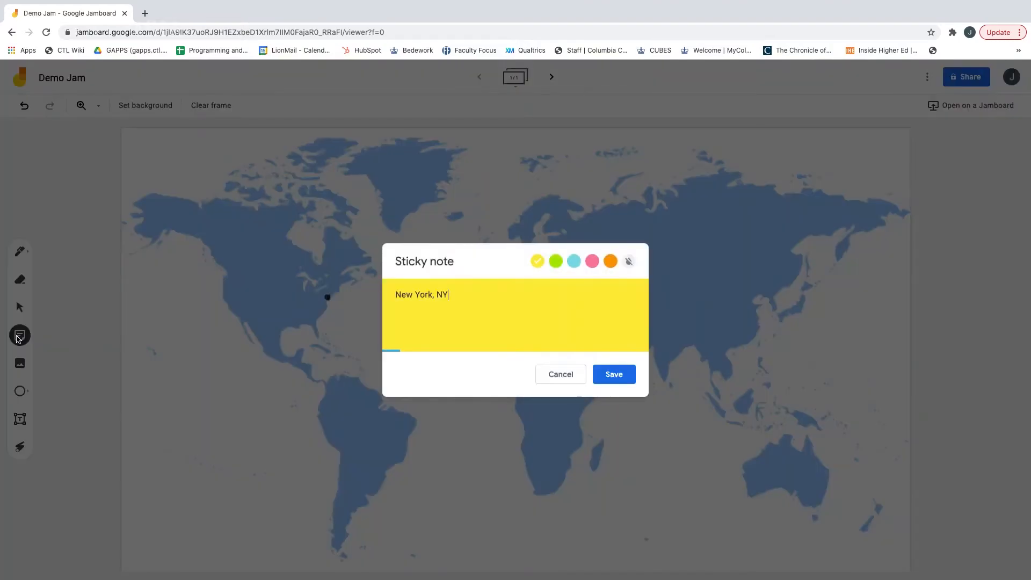
left_click(612, 374)
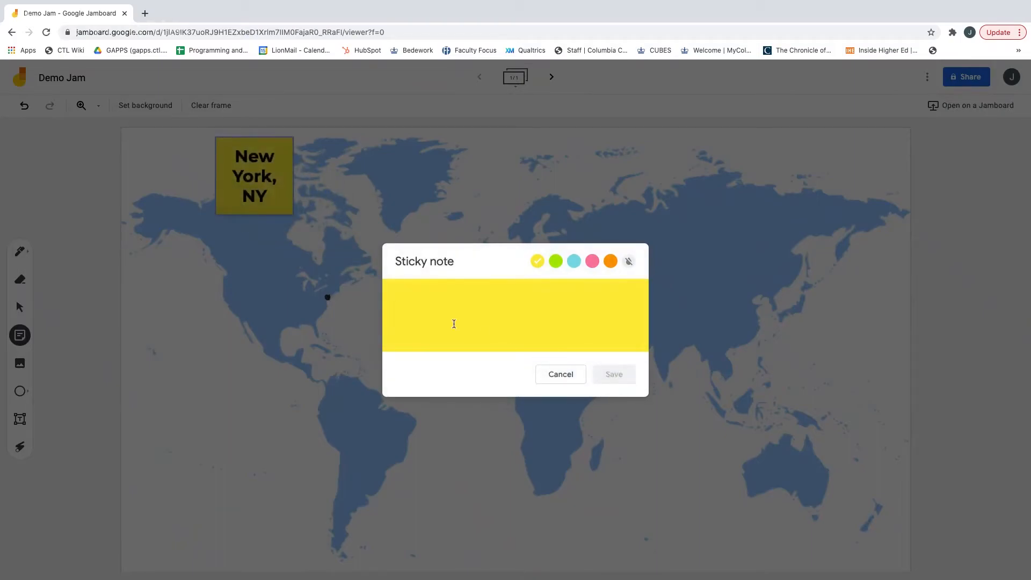
left_click(559, 374)
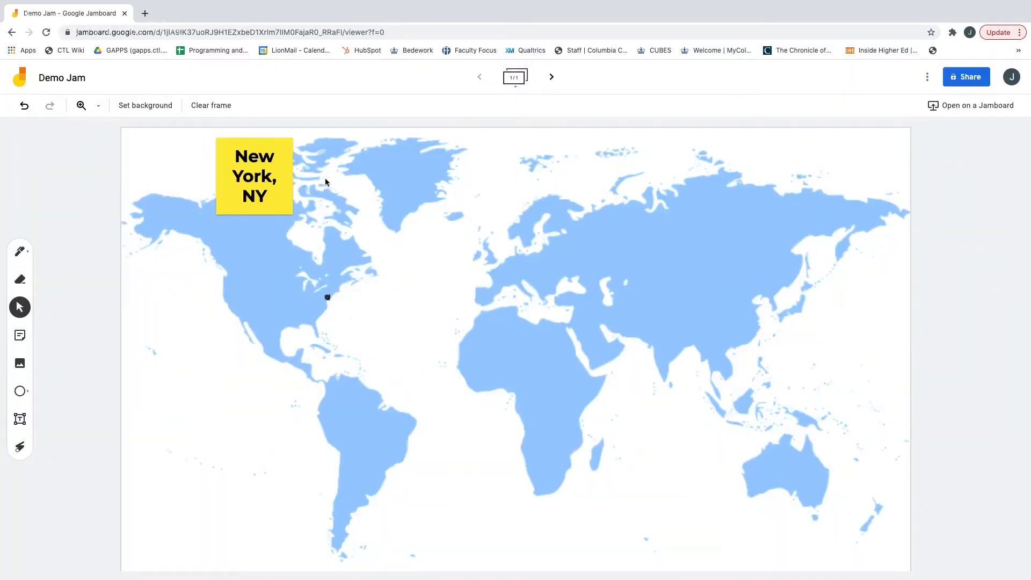
left_click_drag(254, 175, 314, 206)
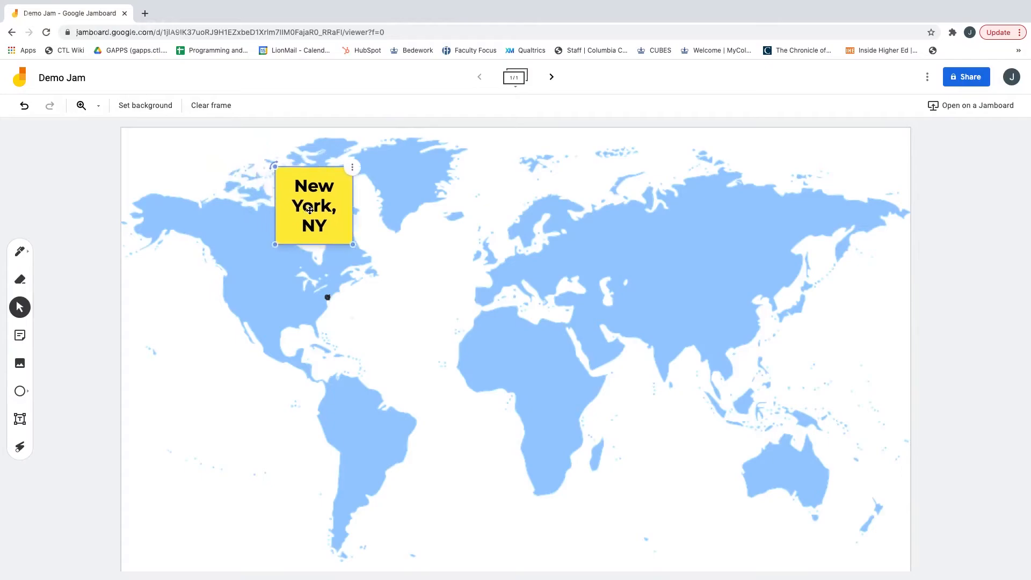
left_click_drag(313, 205, 374, 309)
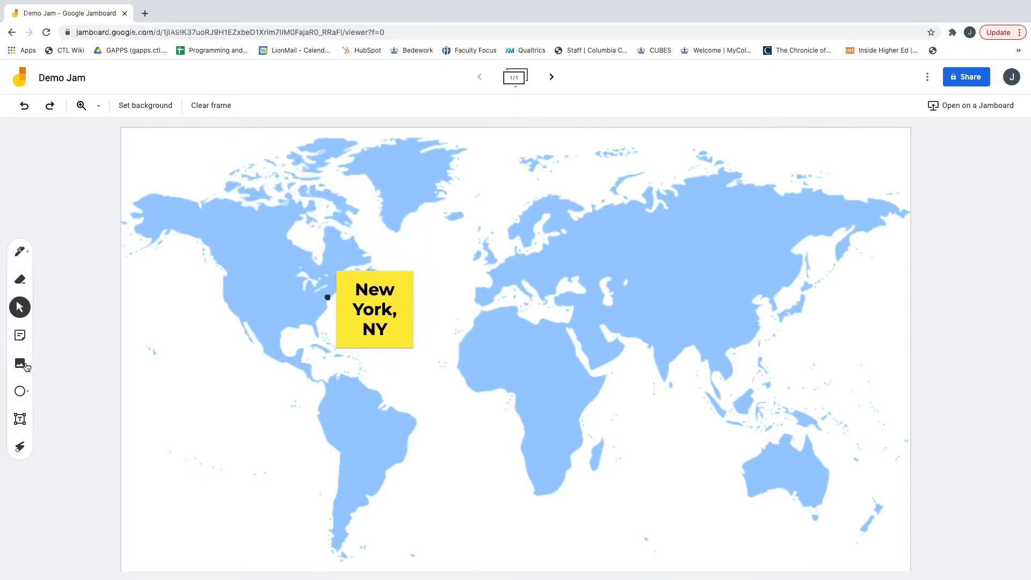
- Insert a full-length Statue of Liberty photo from image search beside the note
left_click(20, 366)
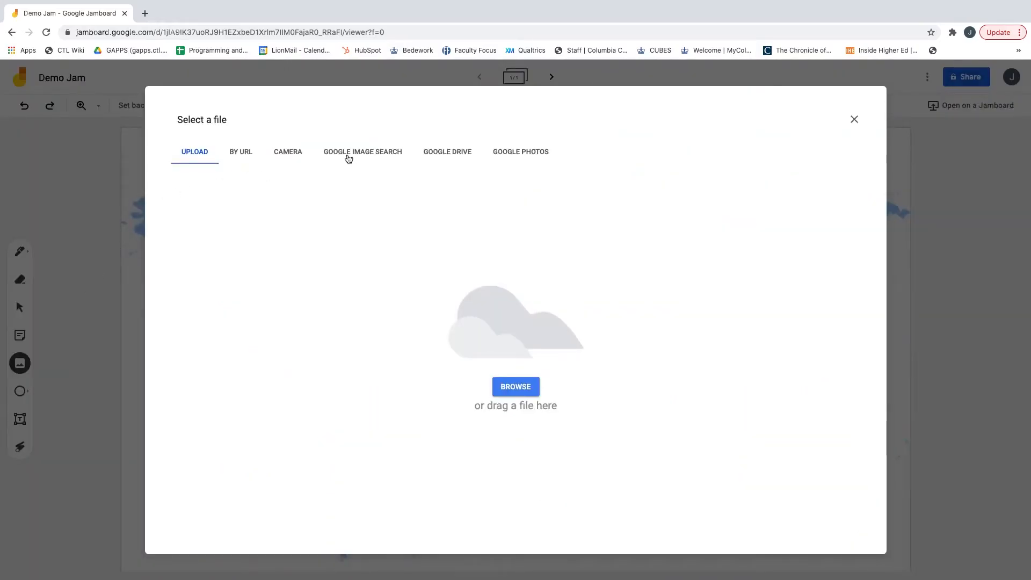
left_click(362, 151)
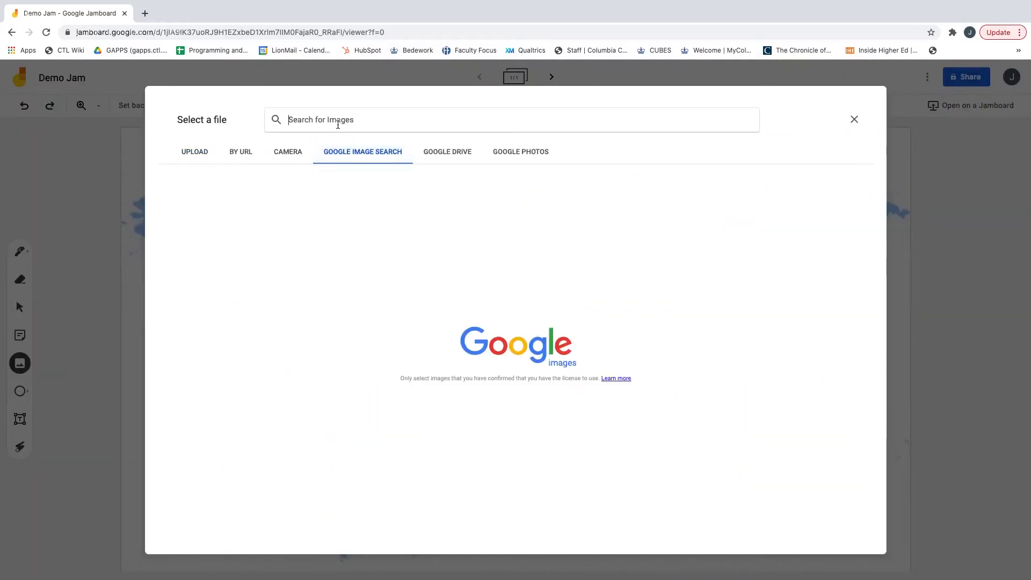
type("Statue of liberty")
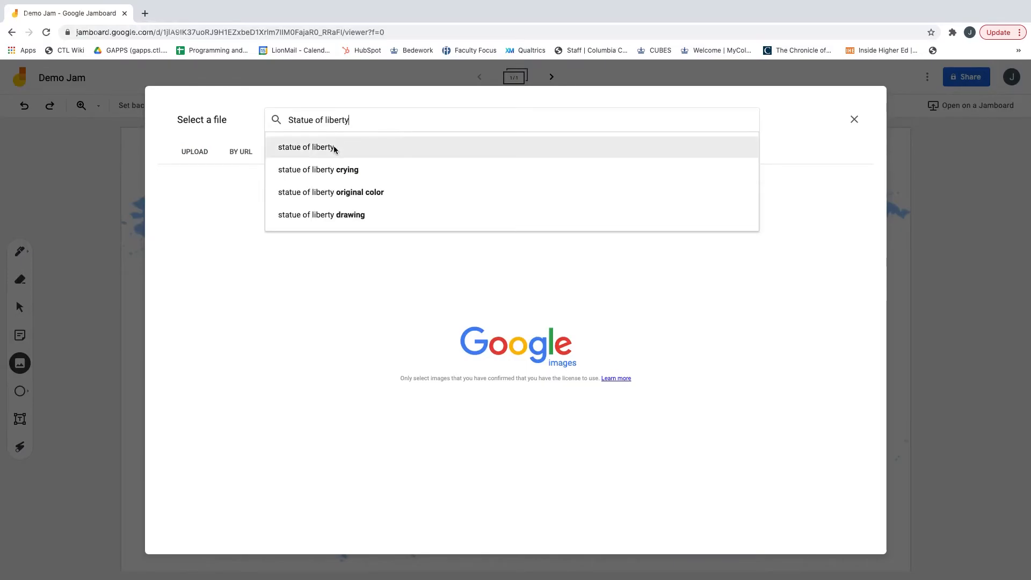
left_click(305, 147)
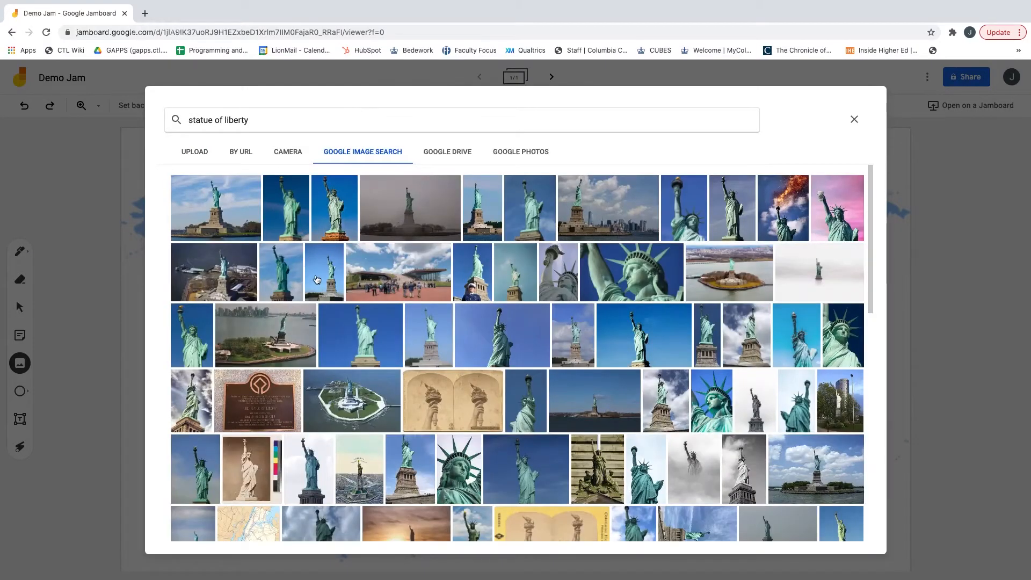
left_click(280, 272)
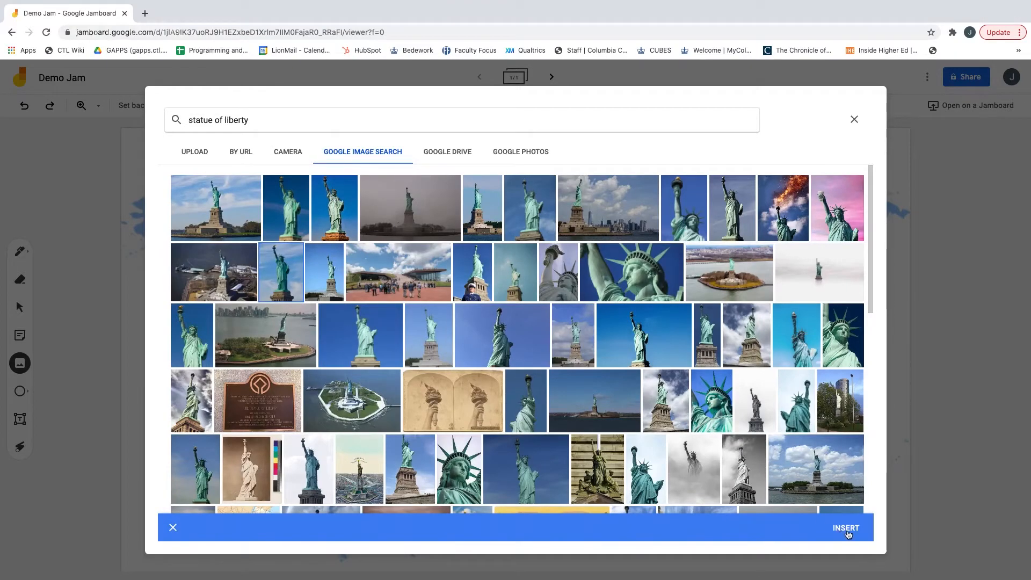
left_click(845, 528)
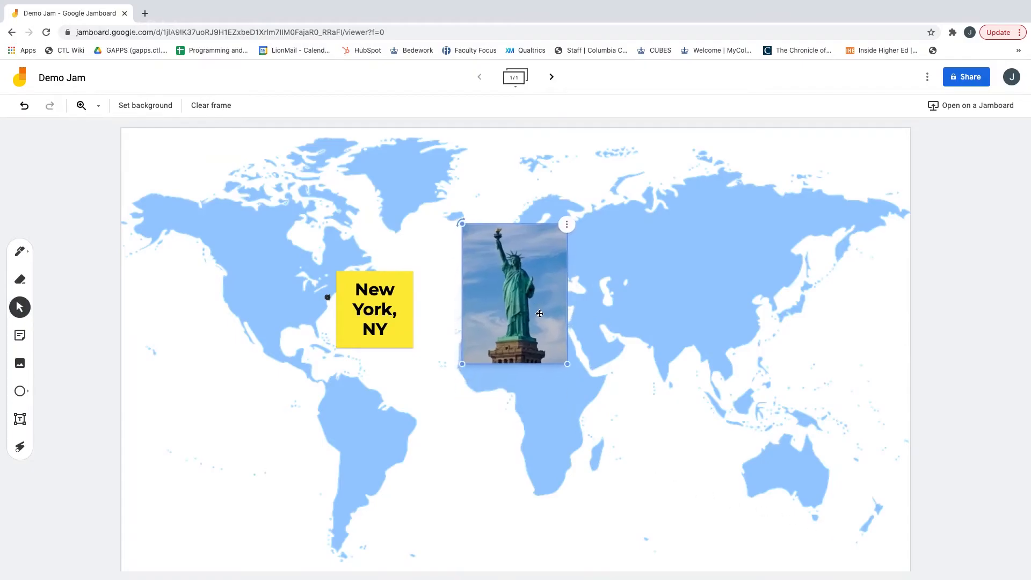
left_click_drag(539, 314, 495, 287)
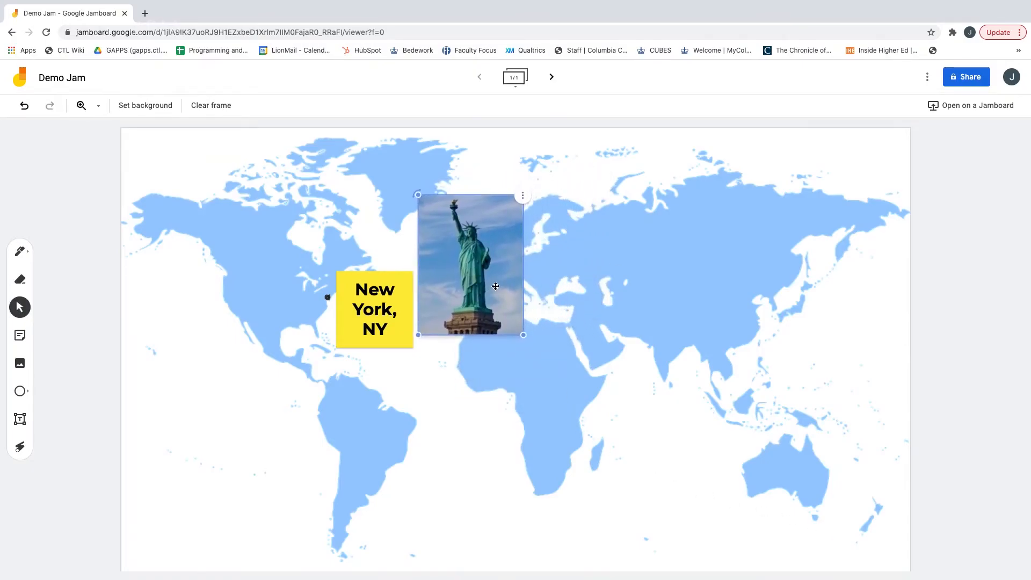
left_click(49, 382)
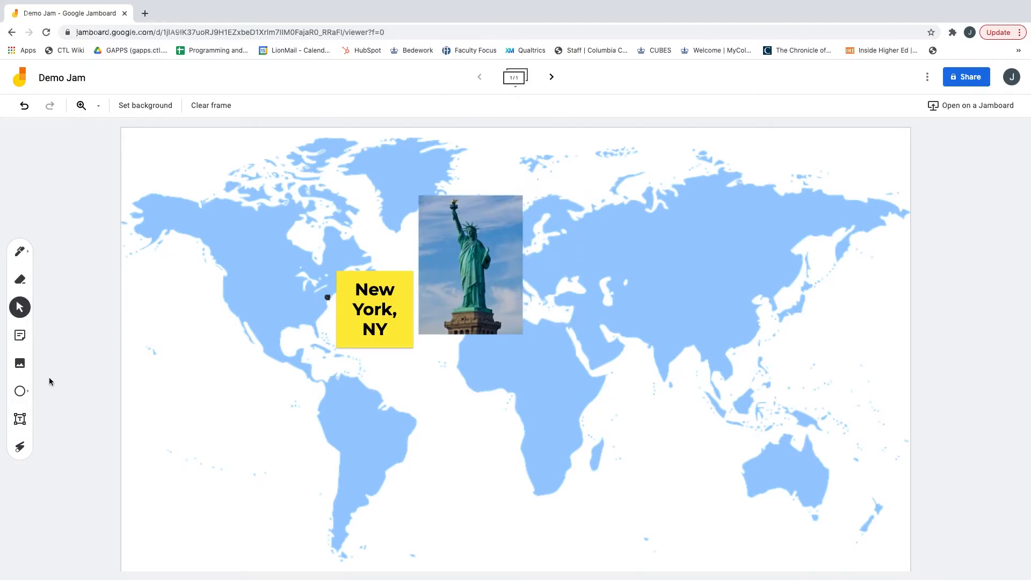
- Add a three-line text box below the note calling the statue a famous NYC landmark
left_click(20, 419)
type("The Statue of Liberty is a famous landmark of New York City.")
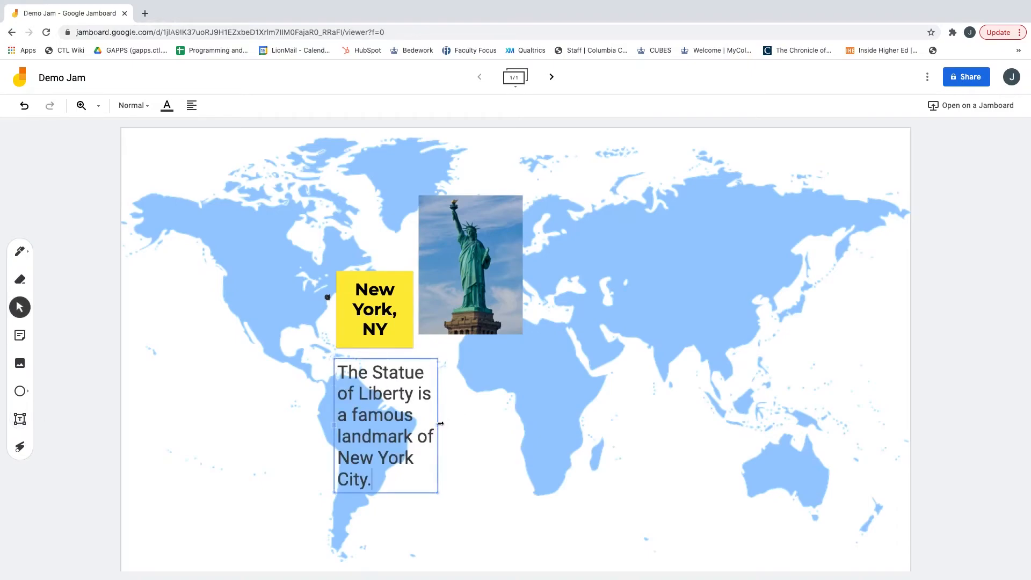
left_click_drag(437, 422, 579, 395)
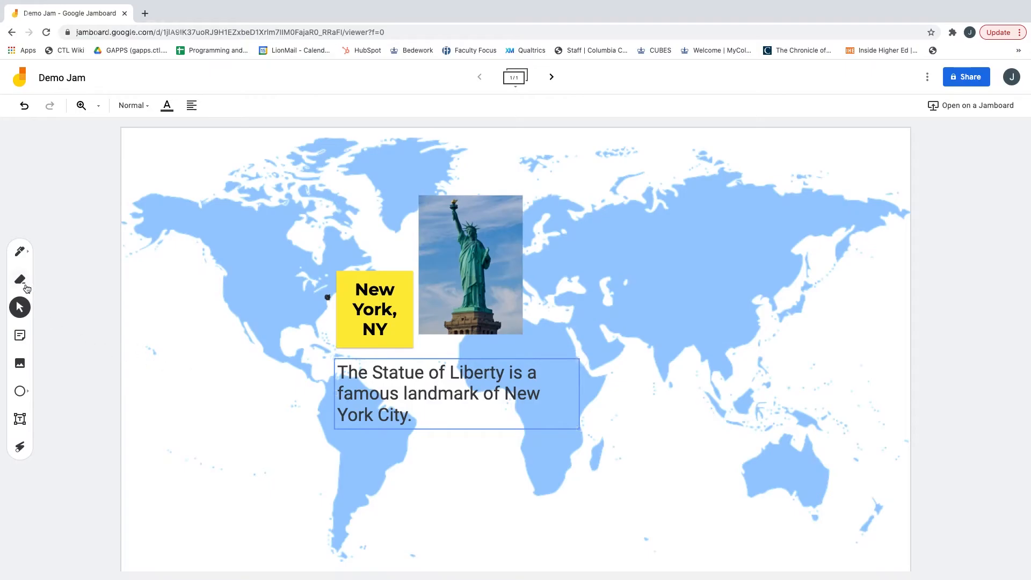
mouse_move(20, 280)
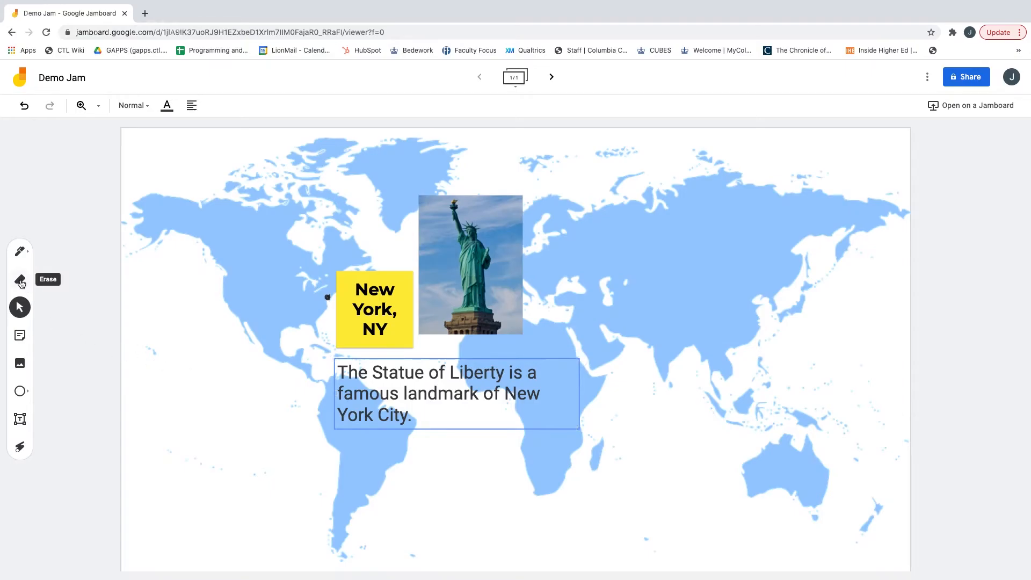
- Erase the dot, remove the statue photo, raise the note, and handwrite initials beside it
left_click(20, 279)
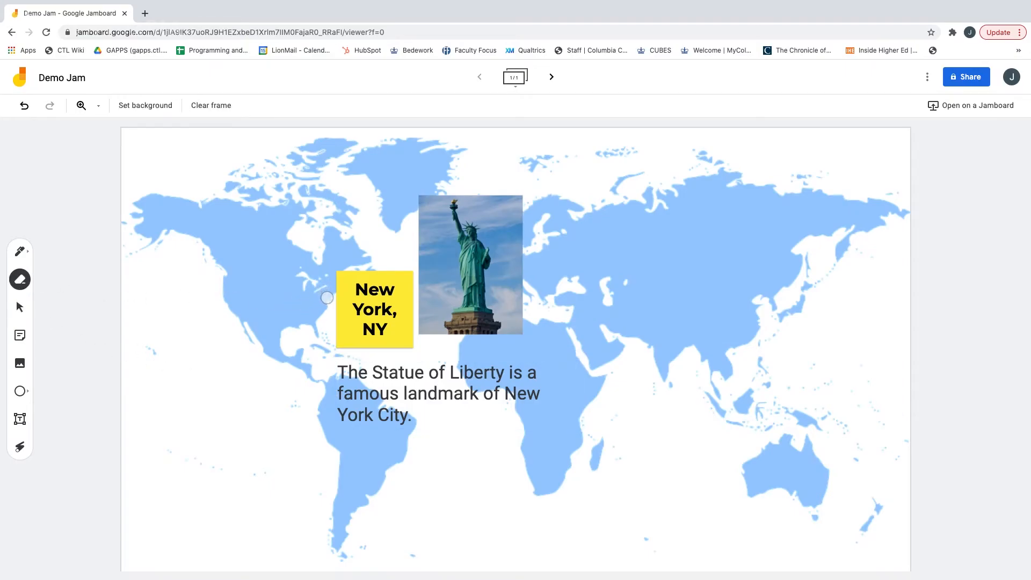
mouse_move(19, 307)
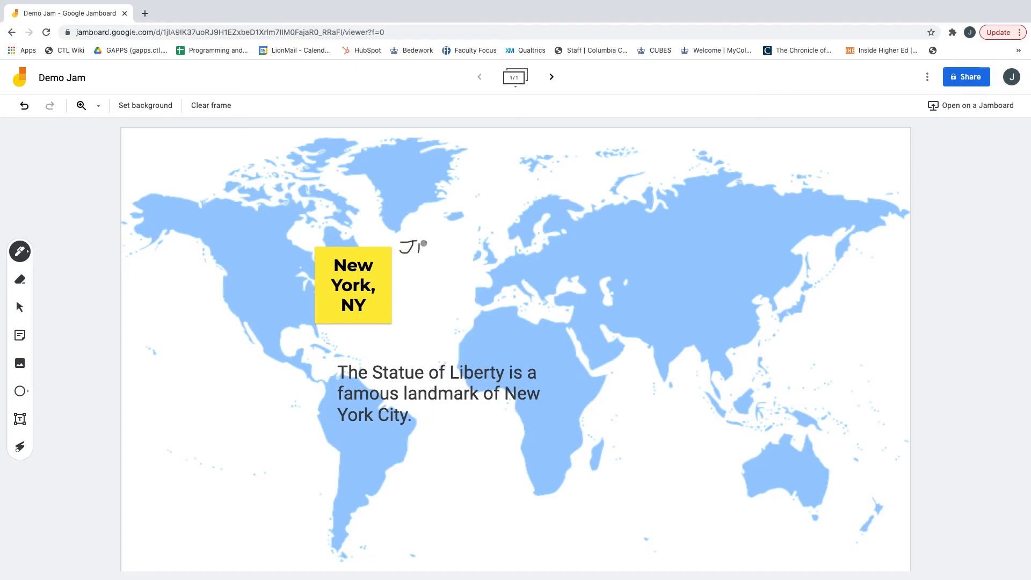
left_click_drag(411, 243, 428, 257)
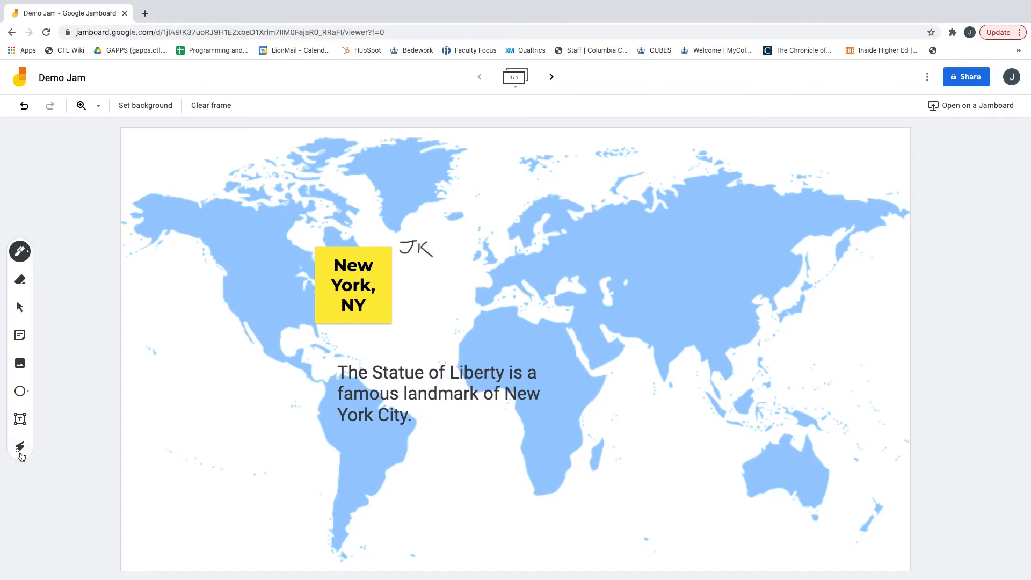
mouse_move(19, 447)
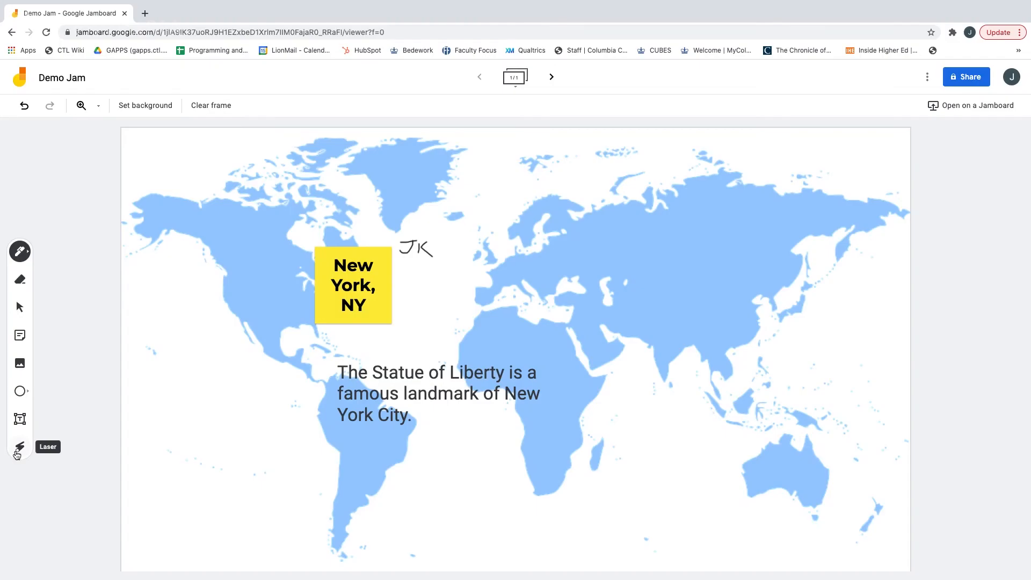
- Sweep a red laser pointer trail across the 'New York, NY' note
left_click(19, 446)
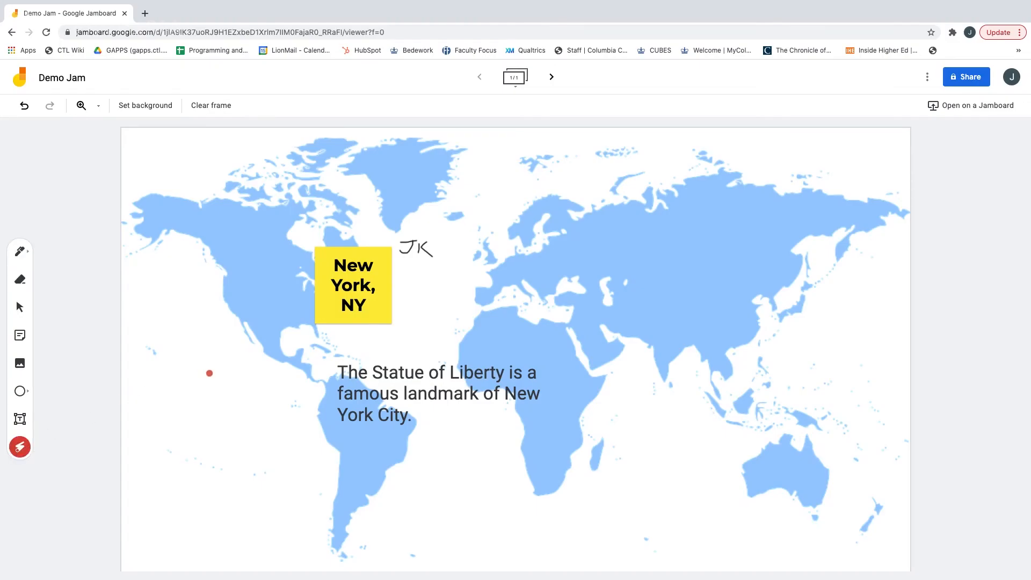
left_click_drag(414, 310, 316, 359)
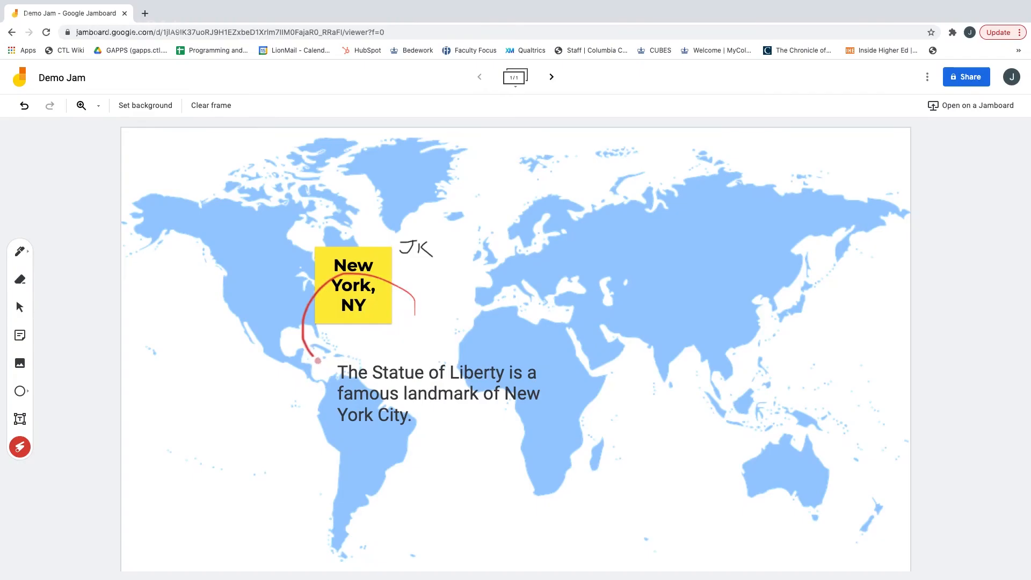